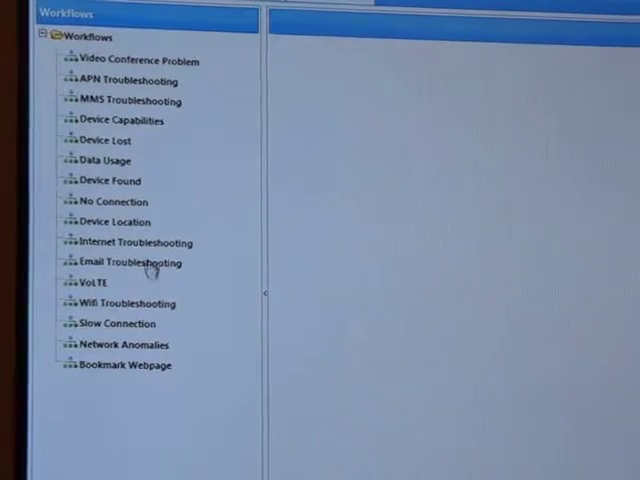
- Launch the No Connection workflow from the Workflows tree and scroll down to its checks
left_click(110, 201)
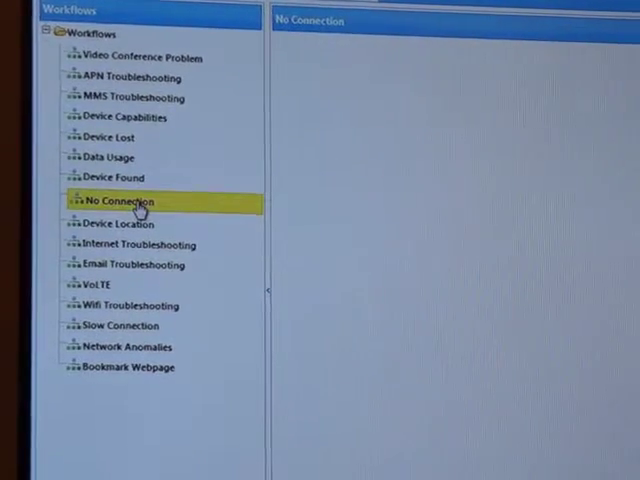
scroll("down", 3)
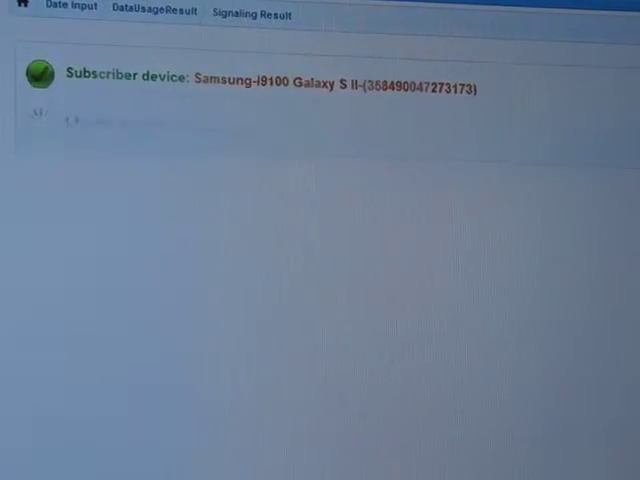
- Display the Samsung-I9100 Galaxy S II device's APN details table, including the Incorrect APN row
left_click(331, 17)
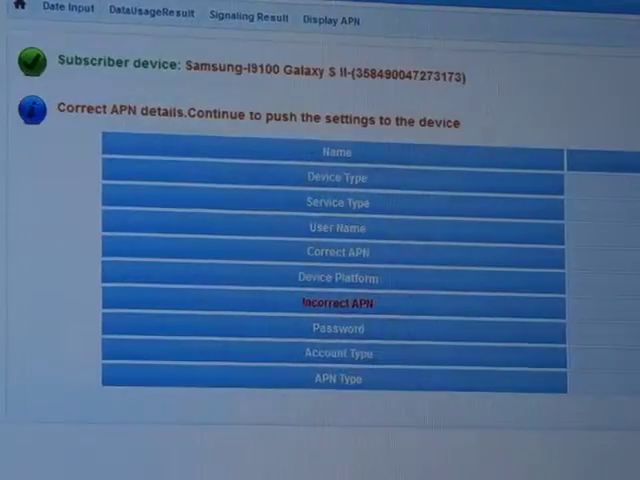